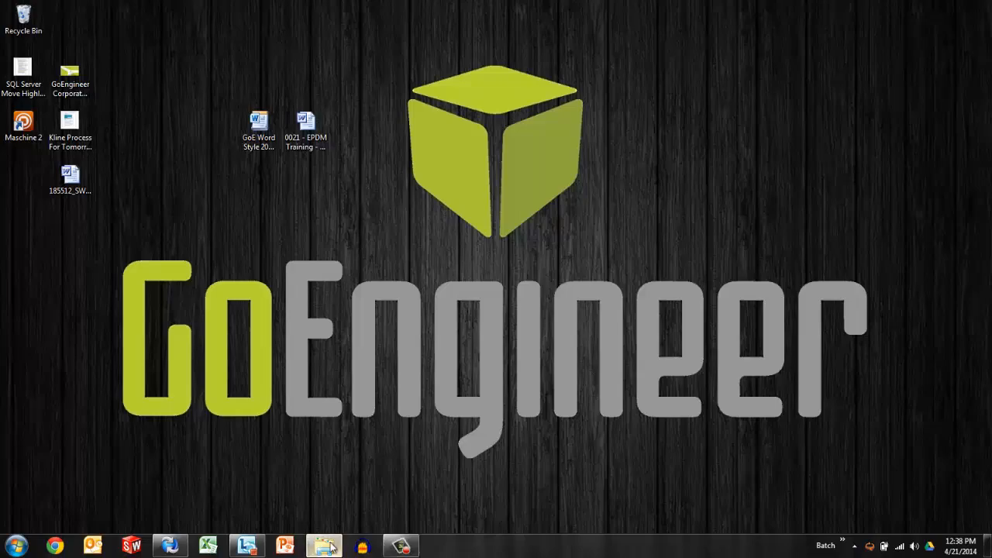
# Step: Browse Windows Explorer to the Projects folder of the C:\DEV vault view
pyautogui.click(323, 546)
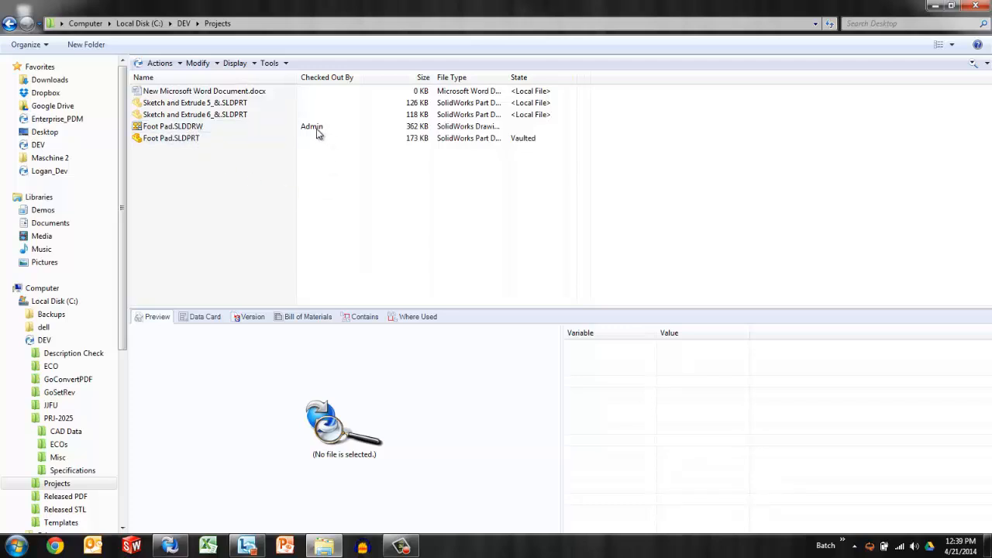
pyautogui.moveTo(220, 138)
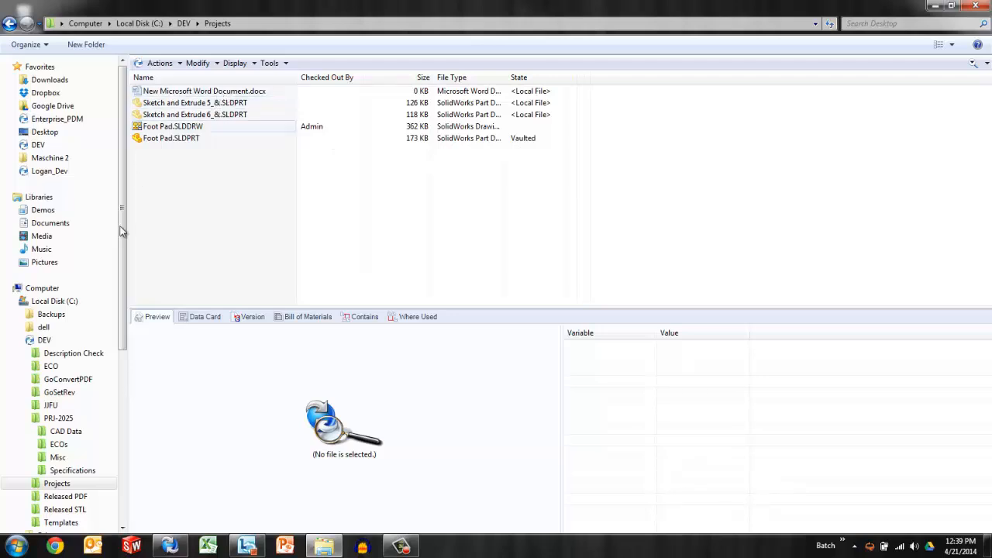
# Step: In PDM Administration, open the settings shared by all vault users
pyautogui.click(169, 546)
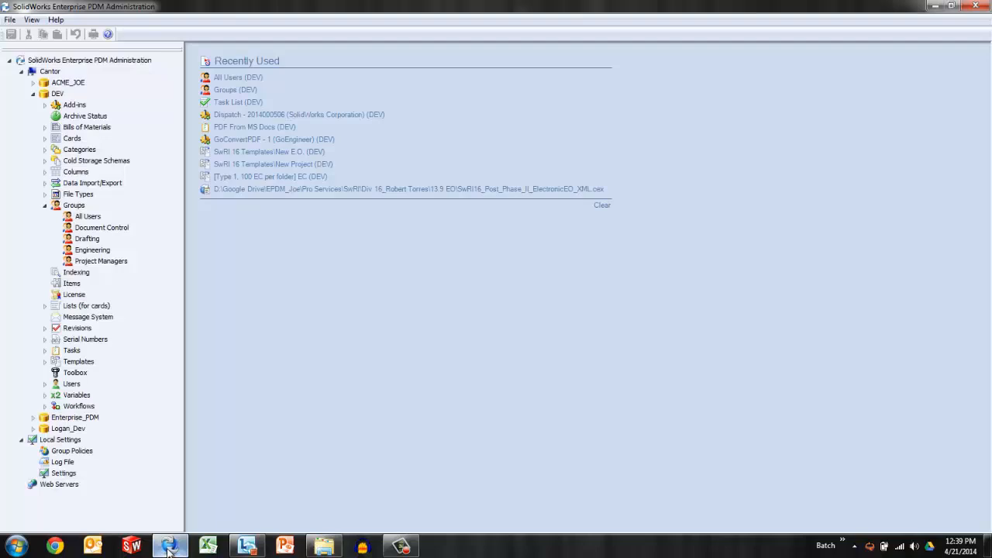
pyautogui.rightClick(87, 218)
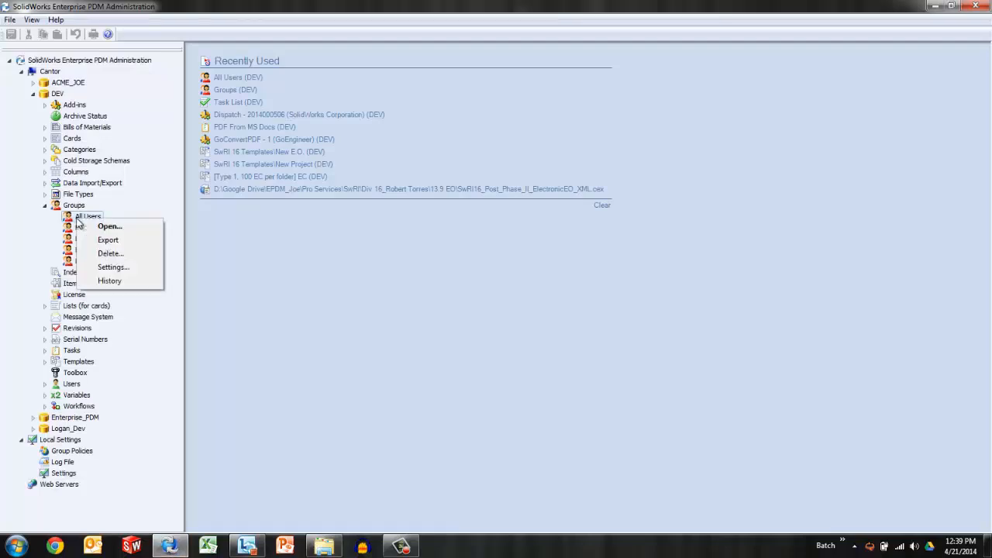
pyautogui.click(109, 227)
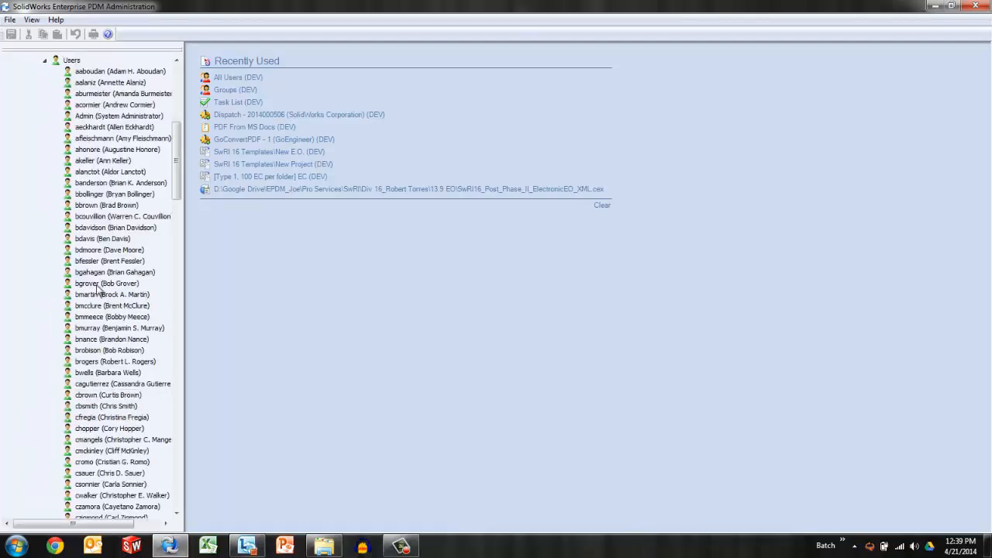
pyautogui.rightClick(84, 261)
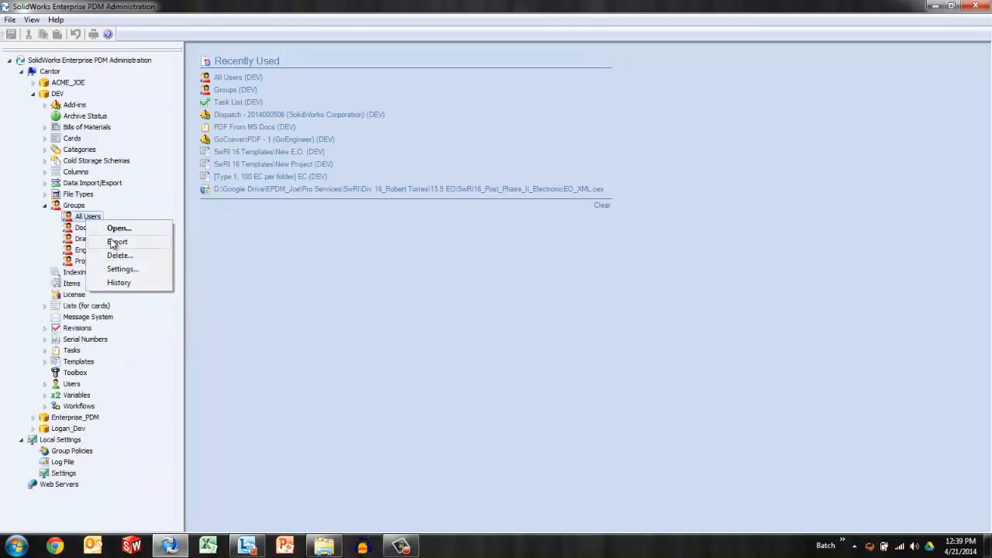
pyautogui.click(121, 269)
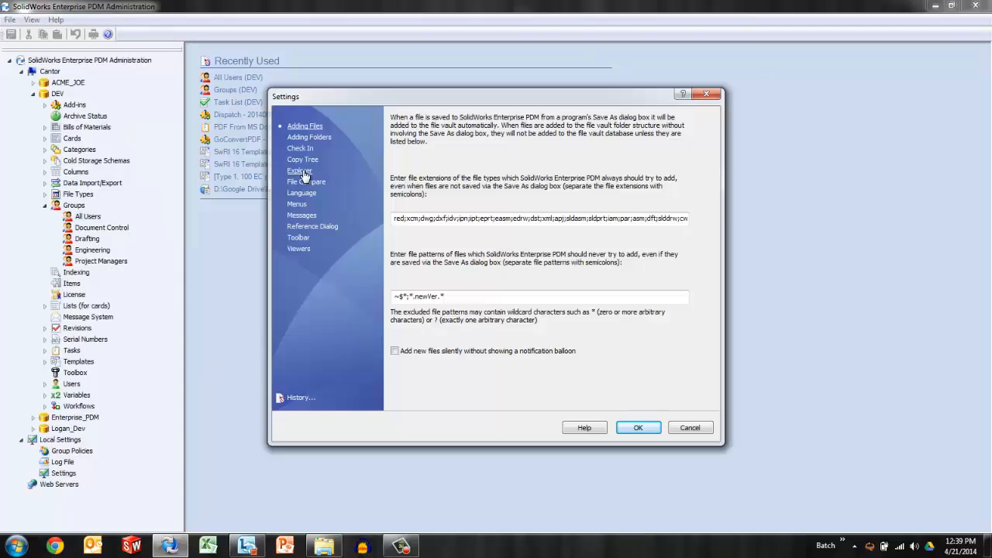
# Step: On the Explorer page, choose 'Show only files that are part of the file vault'
pyautogui.click(299, 170)
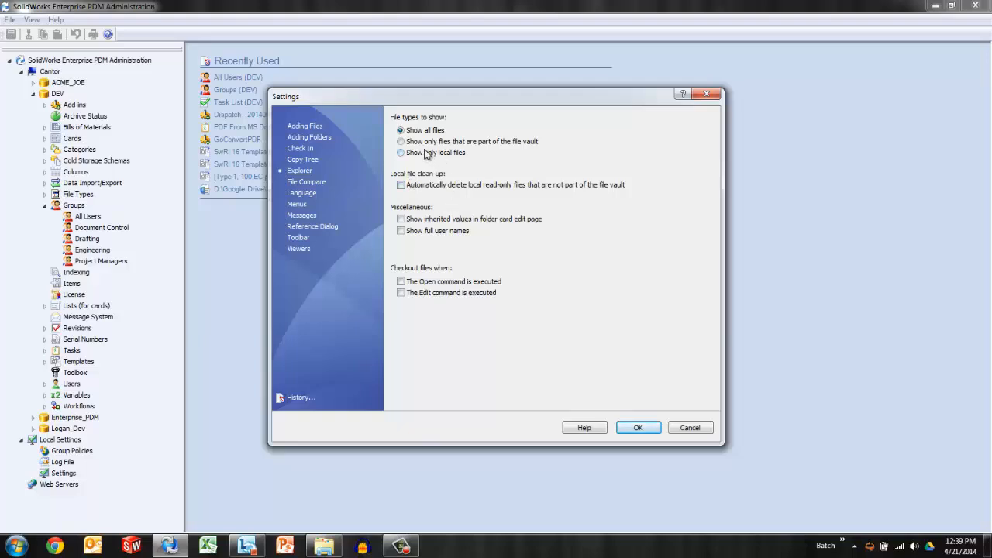
pyautogui.click(401, 141)
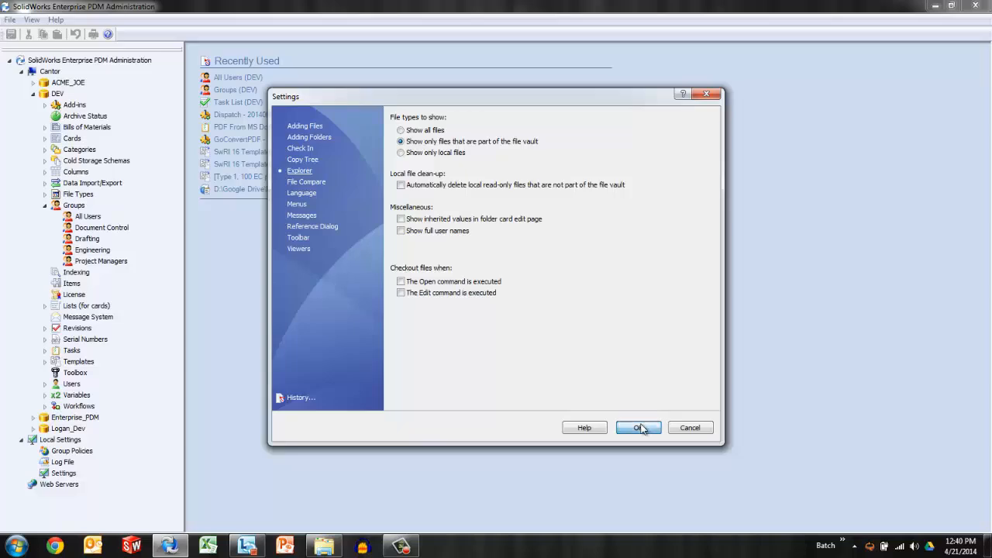
# Step: Apply the setting and refresh Projects so only the vaulted Foot Pad files list
pyautogui.click(636, 428)
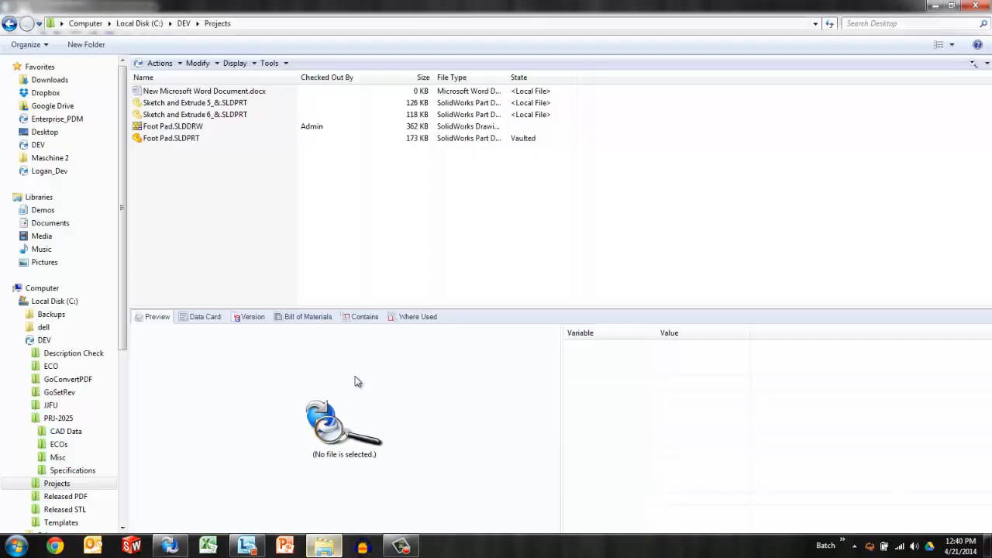
pyautogui.click(183, 24)
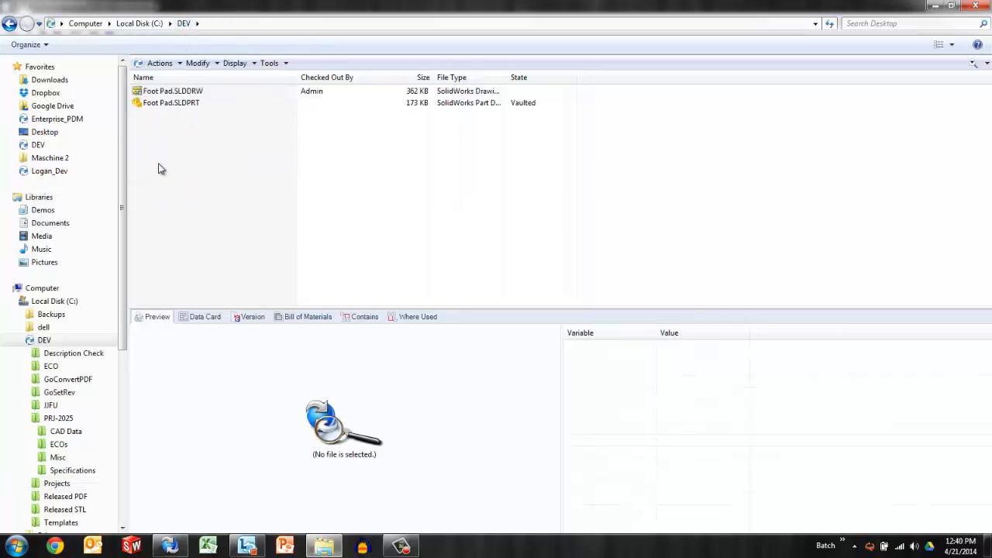
pyautogui.click(56, 484)
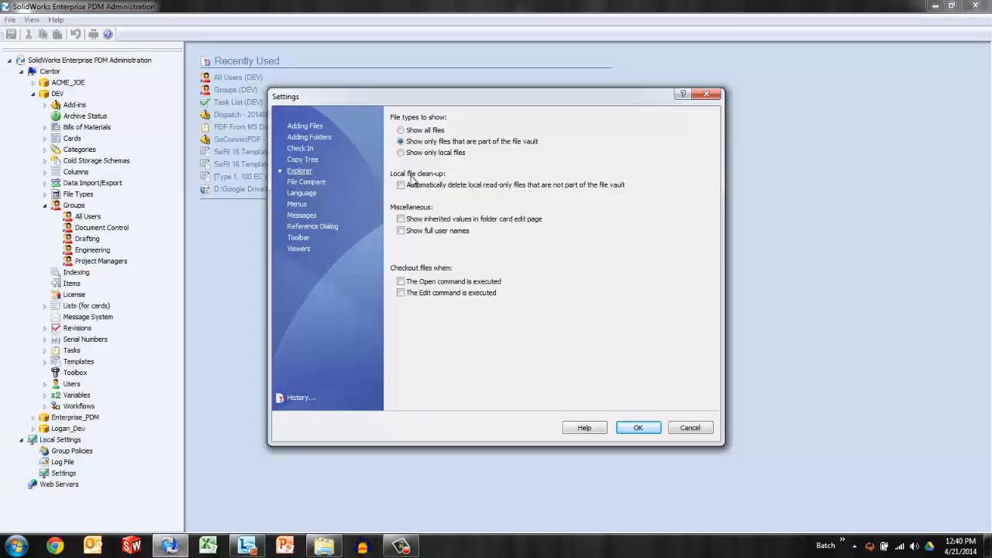
# Step: Revert the Explorer setting to 'Show all files' and go up to the DEV folder
pyautogui.click(400, 130)
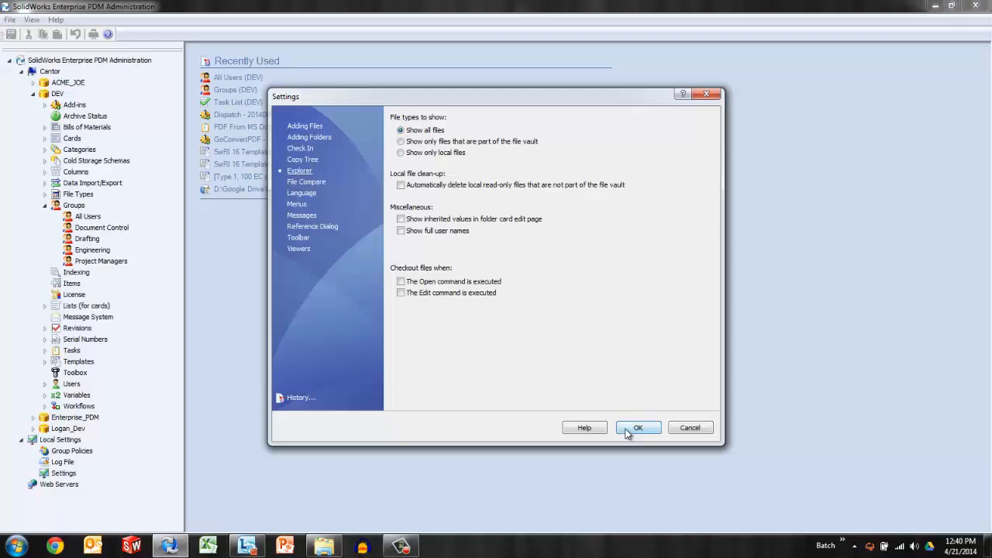
pyautogui.click(637, 428)
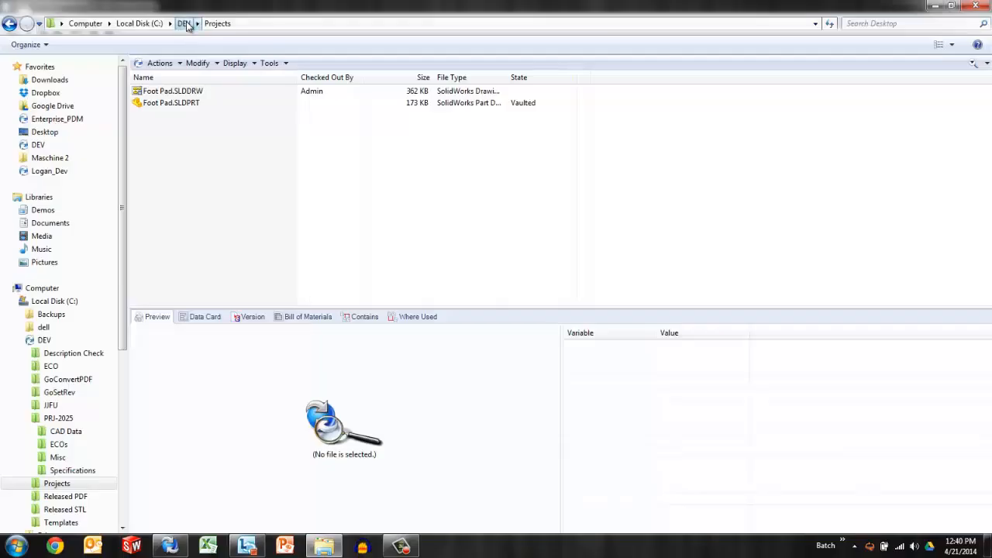
pyautogui.click(183, 23)
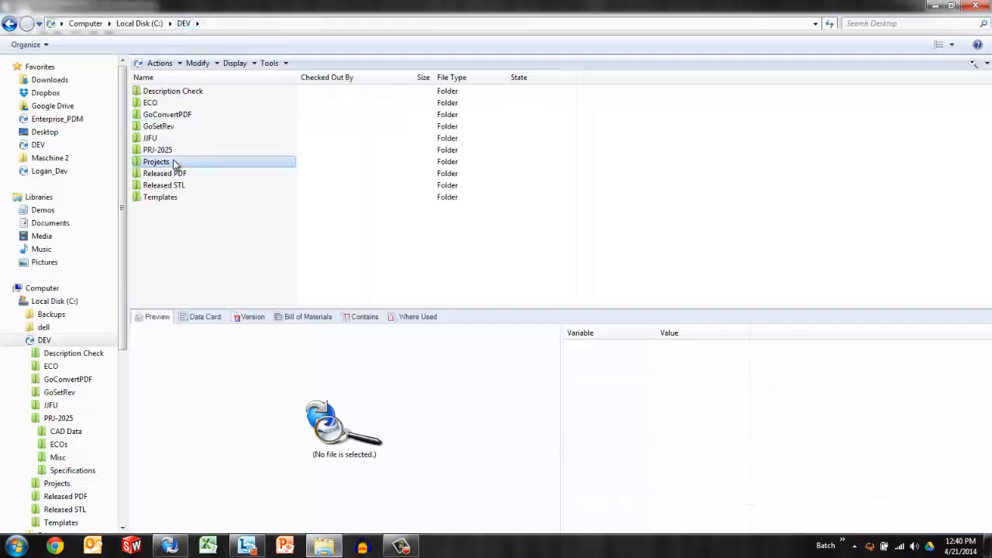
# Step: Reopen Projects and view the Foot Pad.SLDPRT preview and data card
pyautogui.doubleClick(157, 162)
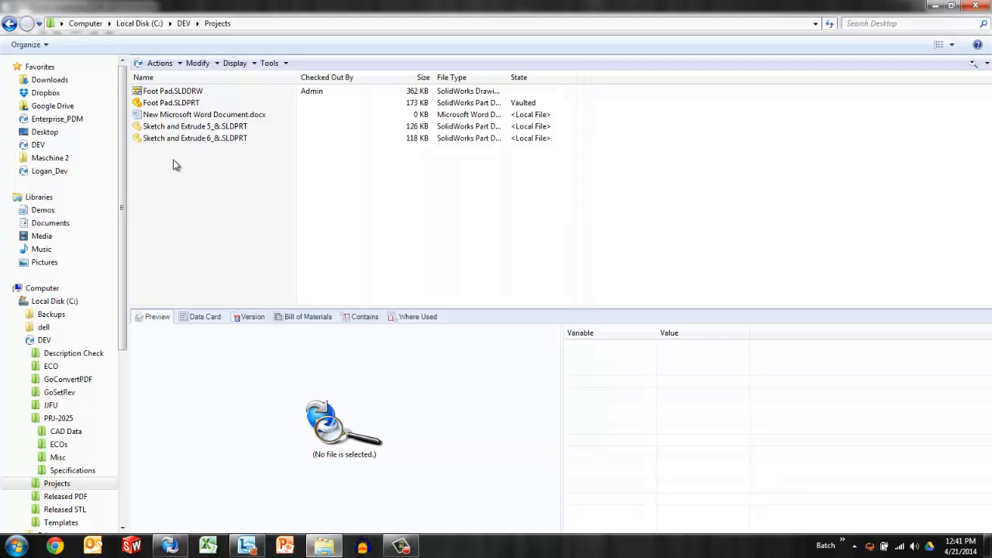
pyautogui.click(170, 102)
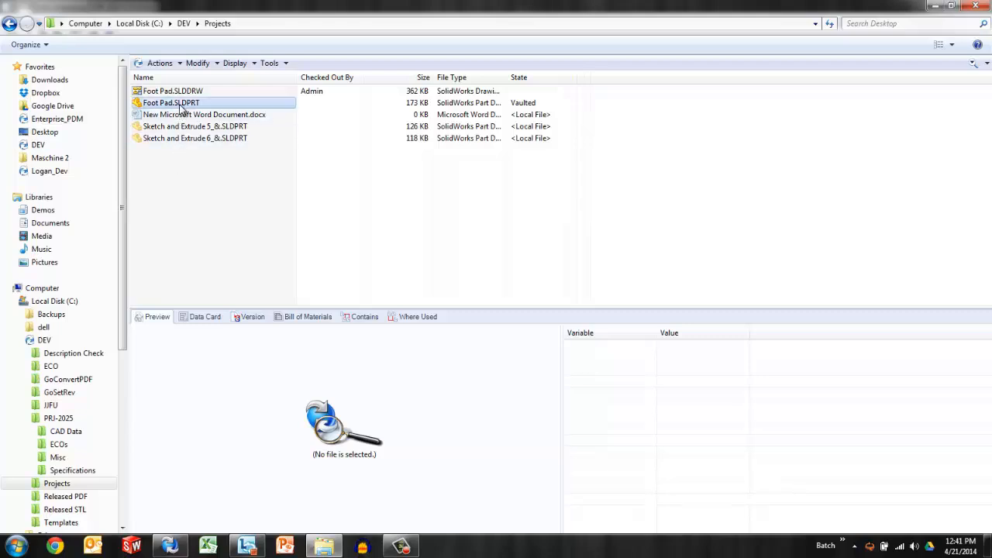
pyautogui.click(170, 102)
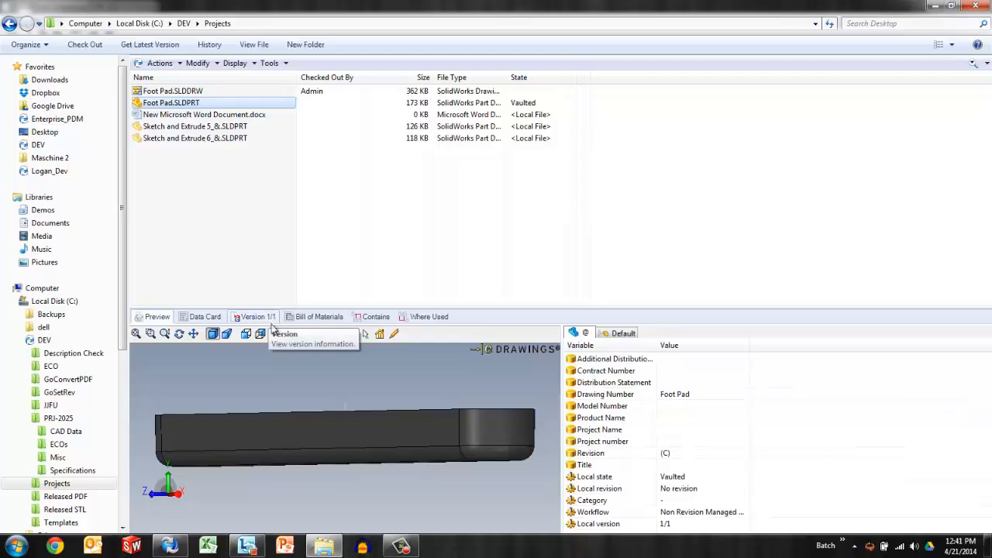
pyautogui.moveTo(273, 319)
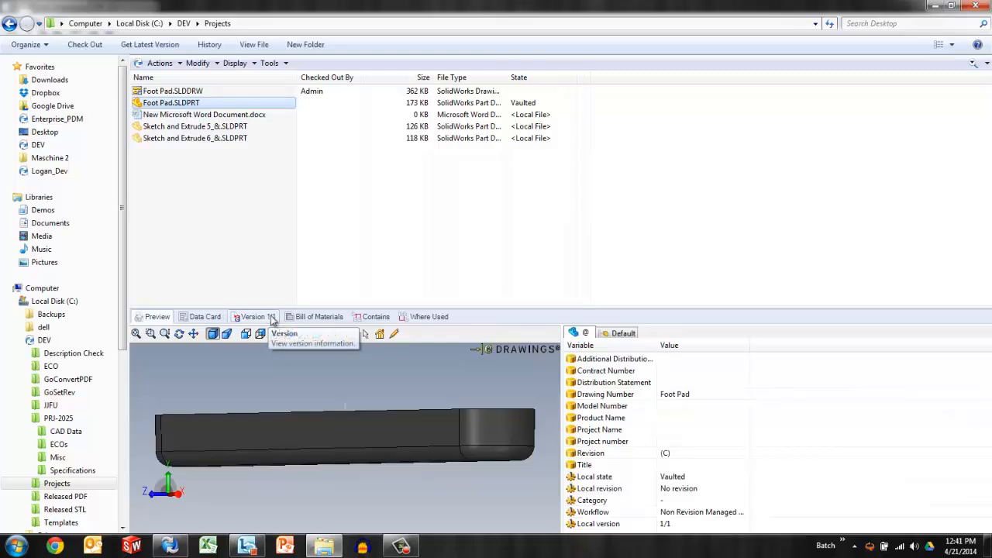
# Step: Go up to DEV and back into Projects, which again lists the local files
pyautogui.click(251, 316)
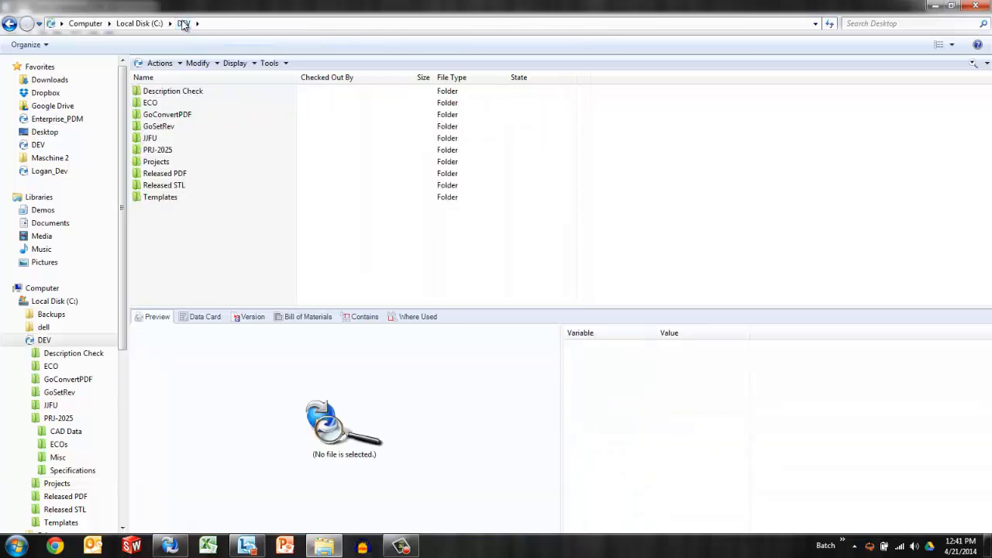
pyautogui.click(155, 161)
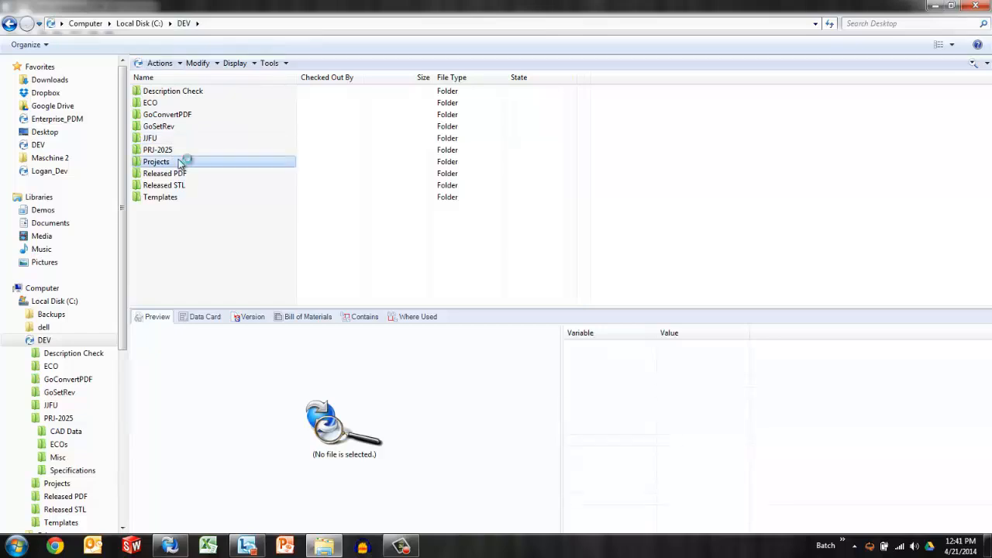
pyautogui.doubleClick(155, 161)
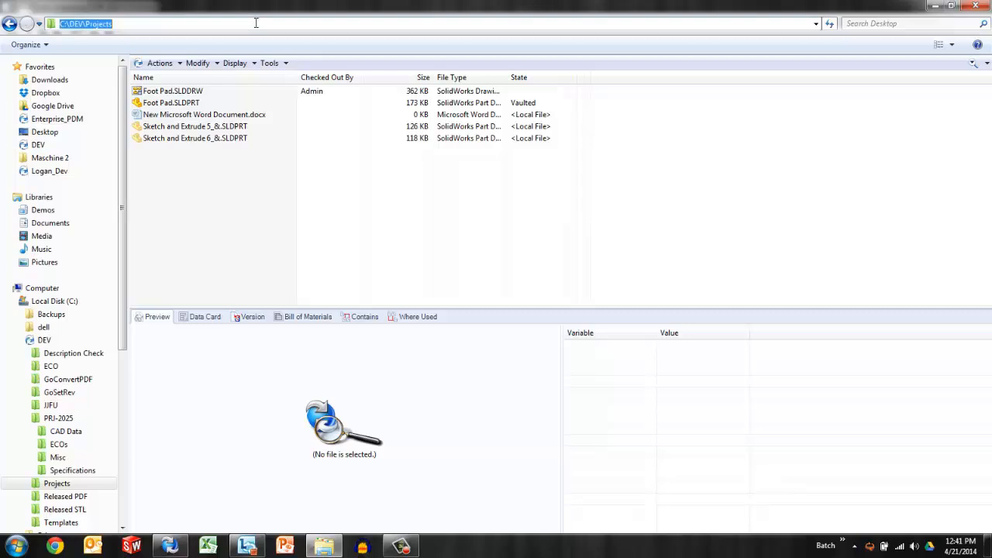
pyautogui.moveTo(219, 6)
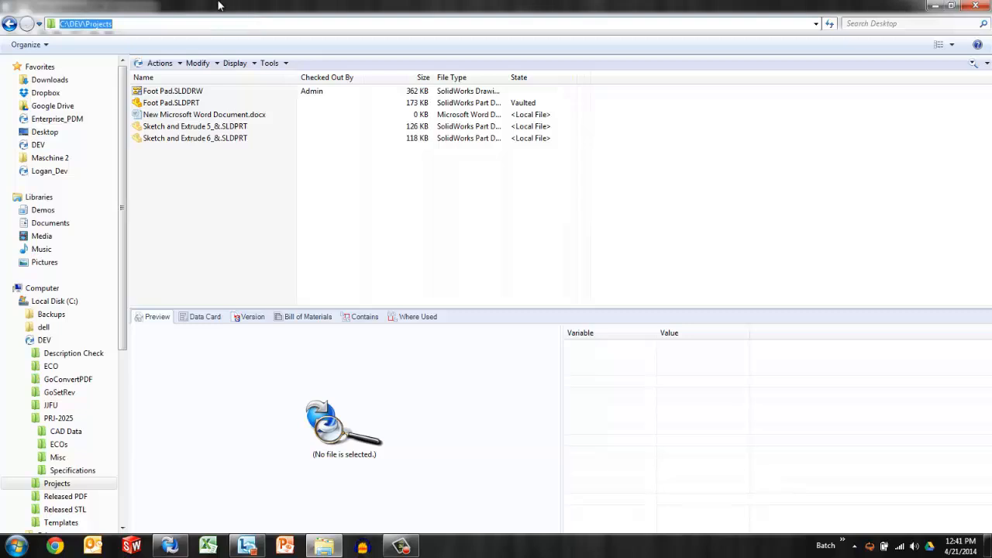
pyautogui.moveTo(308, 105)
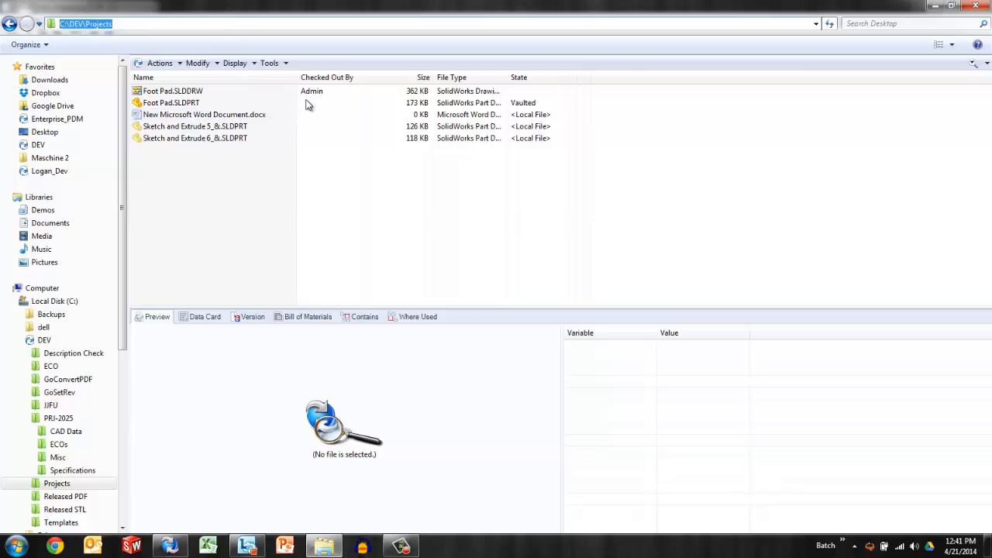
pyautogui.moveTo(275, 106)
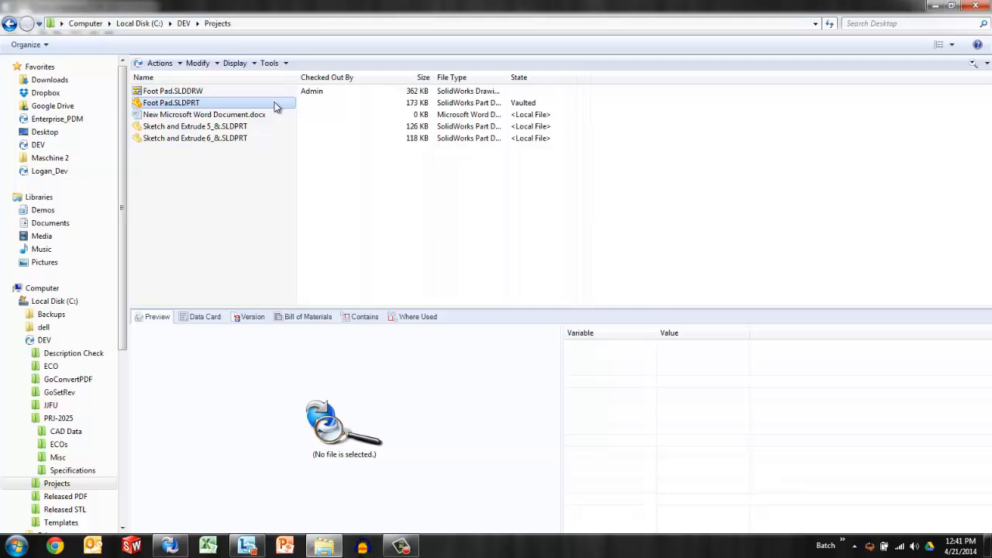
pyautogui.rightClick(171, 103)
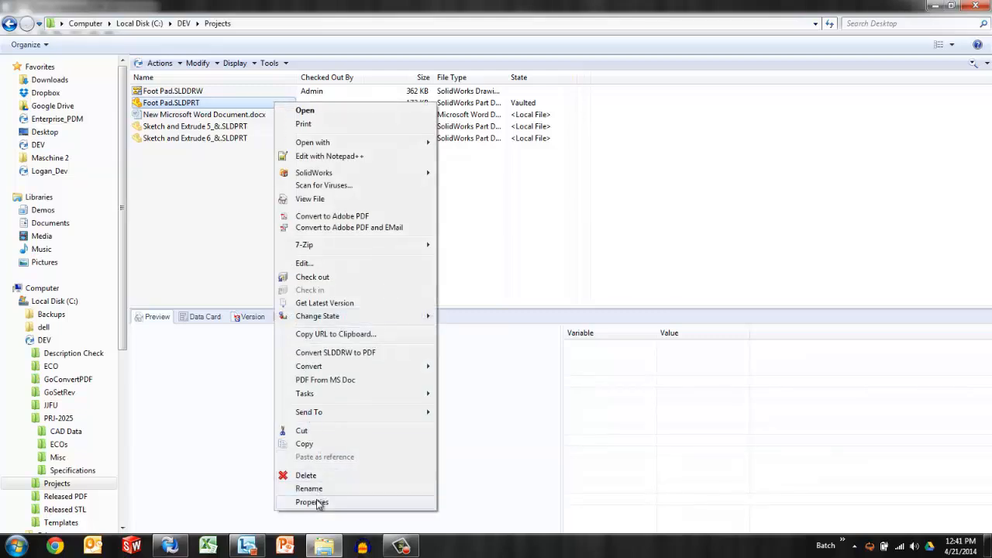
pyautogui.click(313, 502)
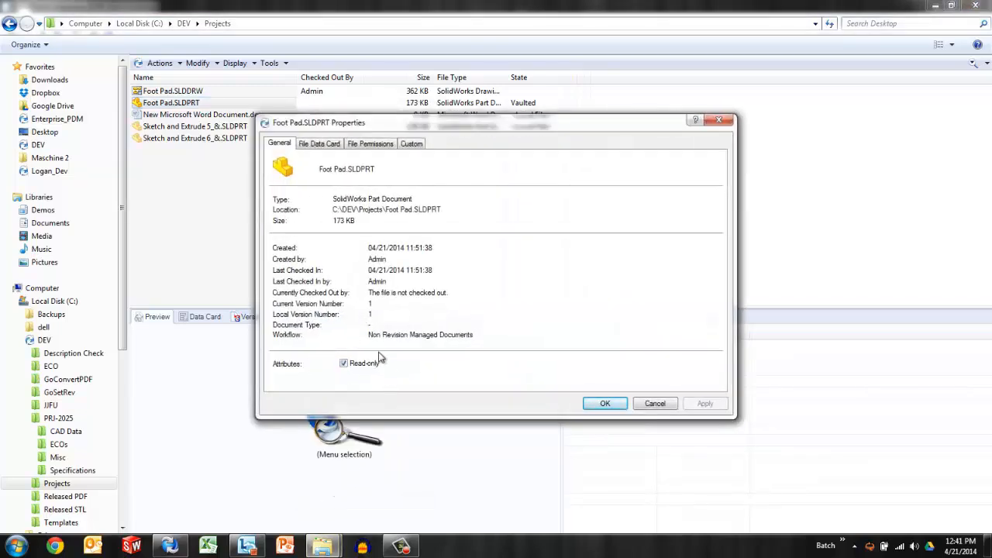
pyautogui.moveTo(359, 391)
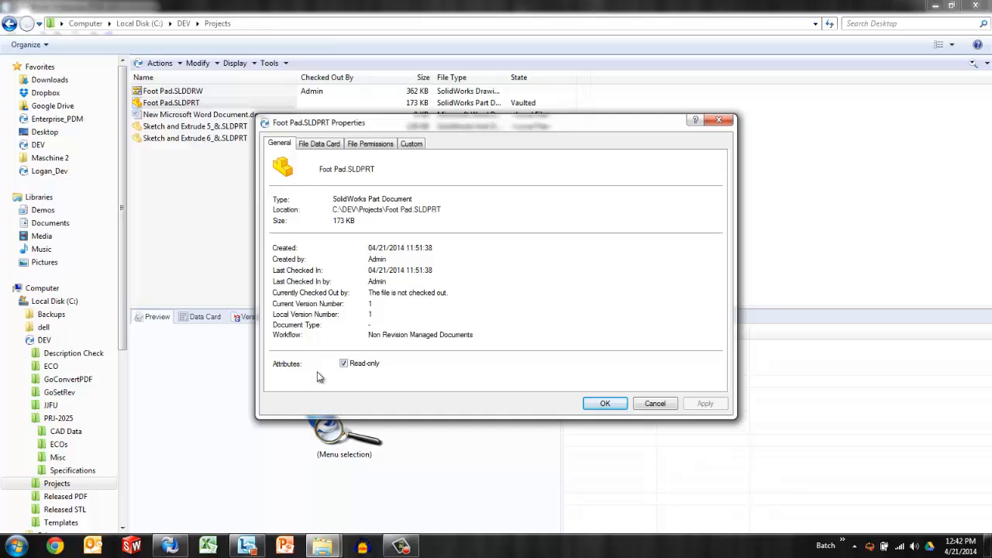
pyautogui.moveTo(359, 382)
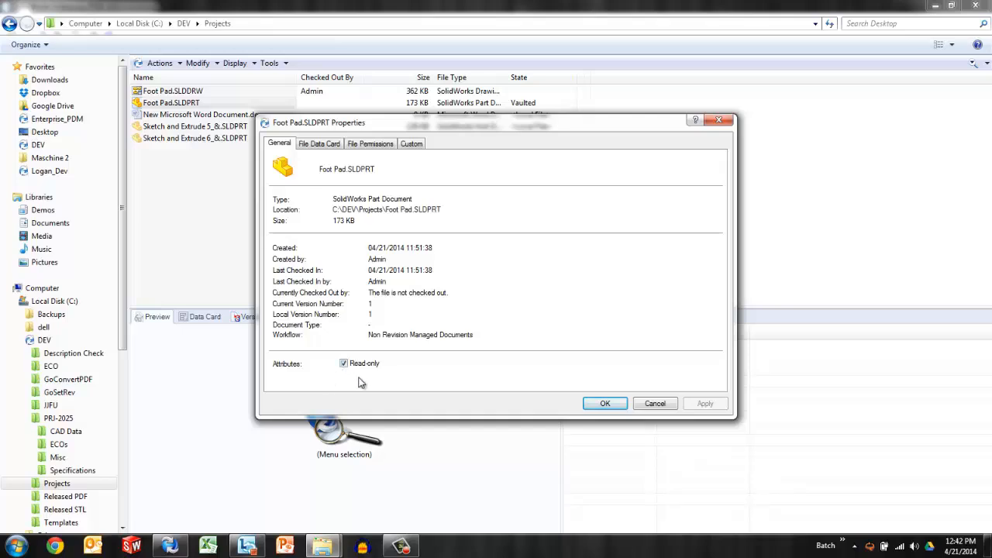
pyautogui.moveTo(354, 383)
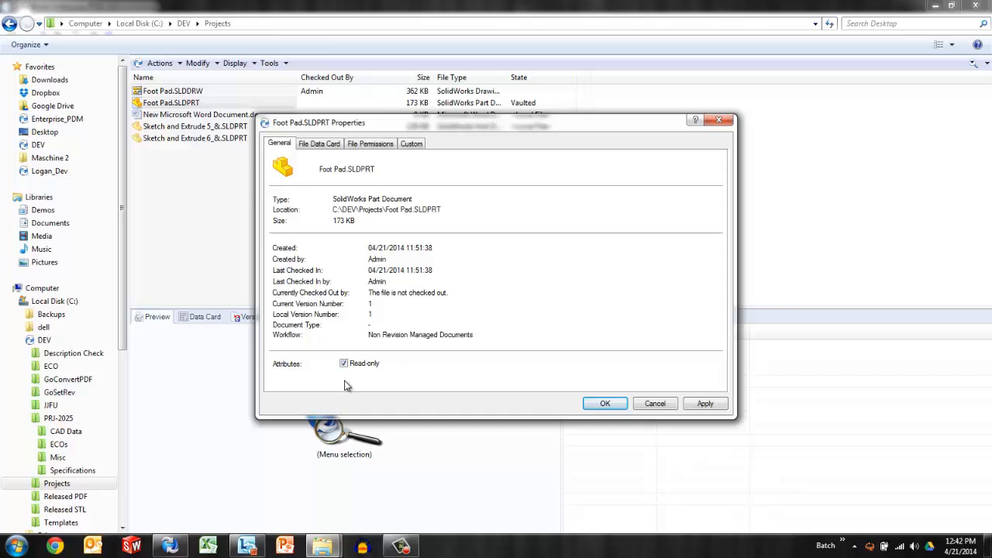
pyautogui.moveTo(444, 388)
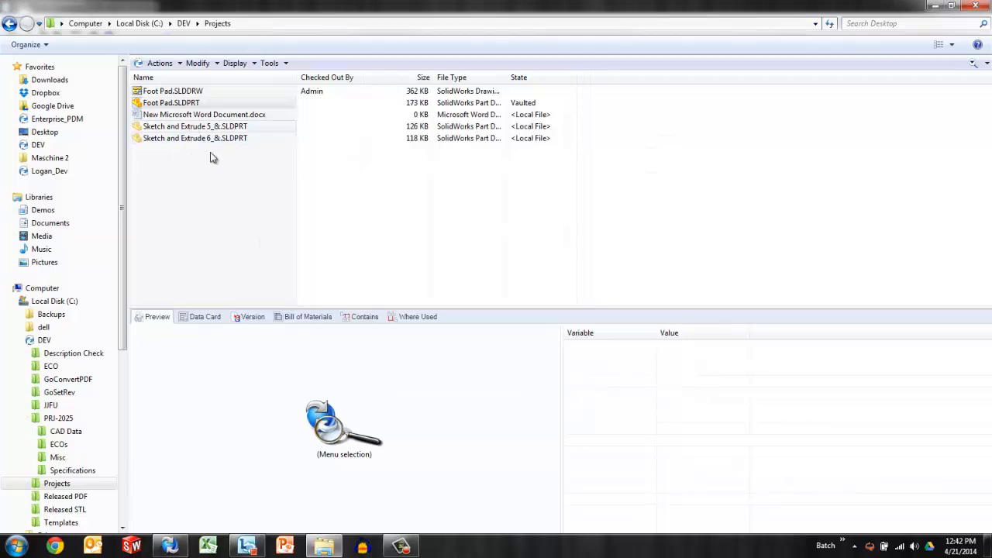
pyautogui.moveTo(256, 159)
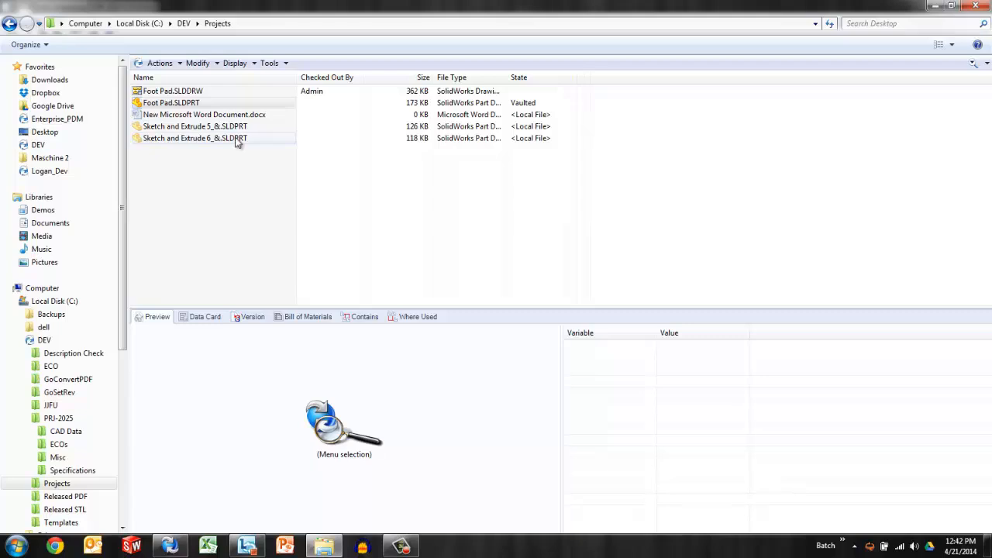
# Step: Check the Sketch and Extrude_6 part's options, then return to the PDM Administration tool
pyautogui.rightClick(195, 138)
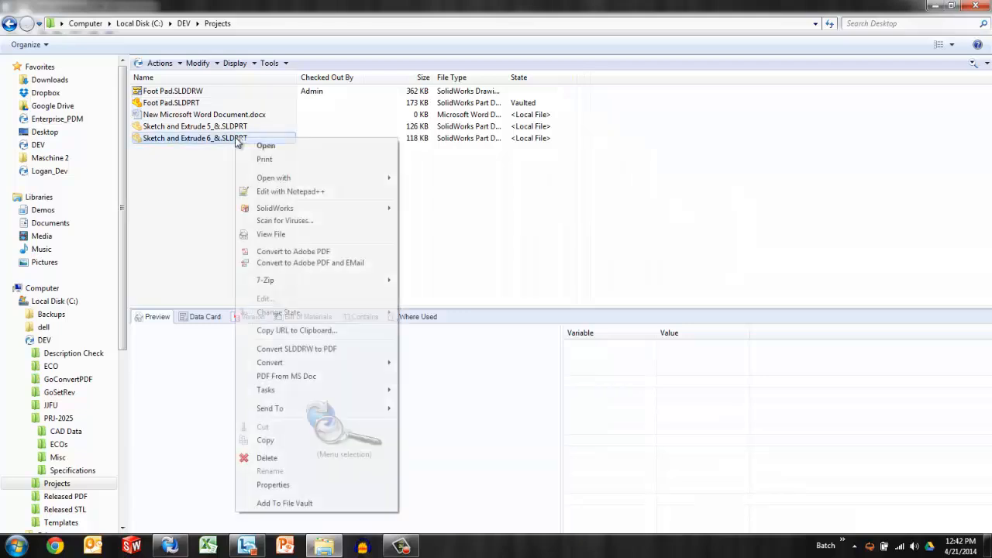
pyautogui.click(273, 484)
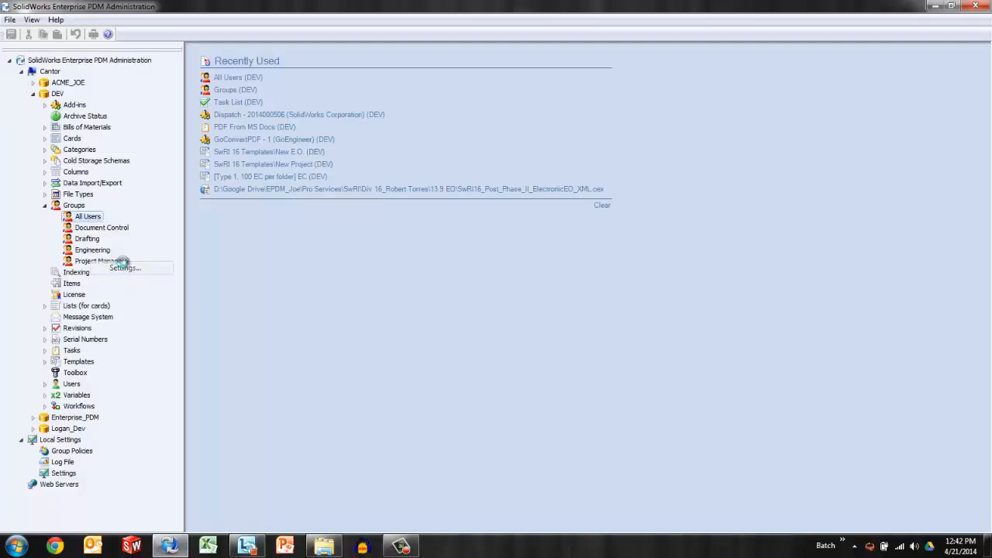
# Step: Enable 'Automatically delete local read-only files' in the group's Explorer settings and apply
pyautogui.click(124, 266)
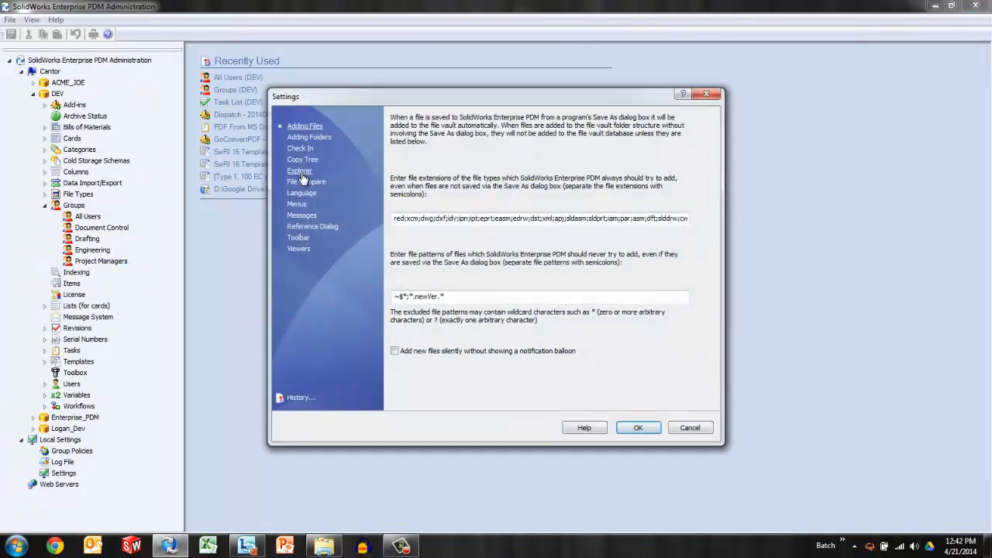
pyautogui.click(299, 171)
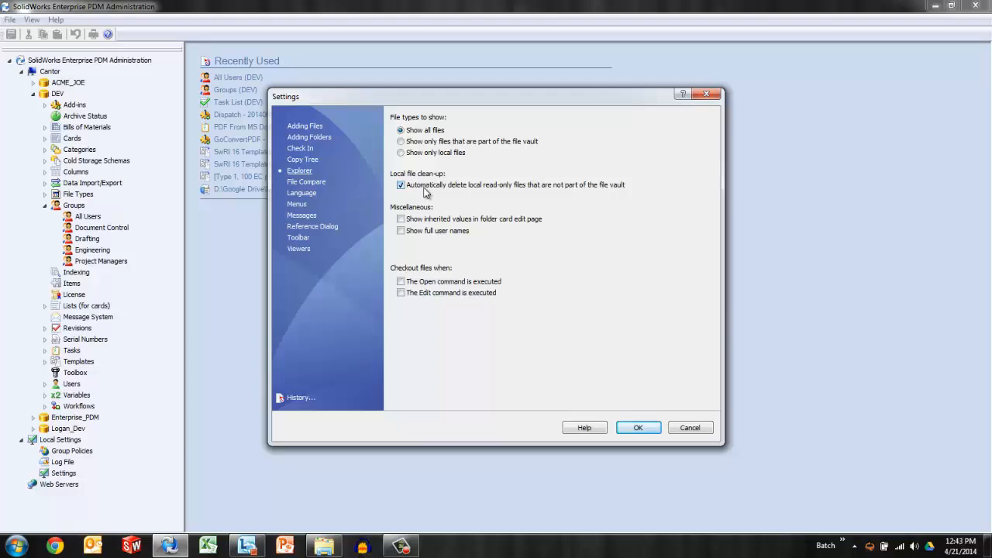
pyautogui.click(639, 428)
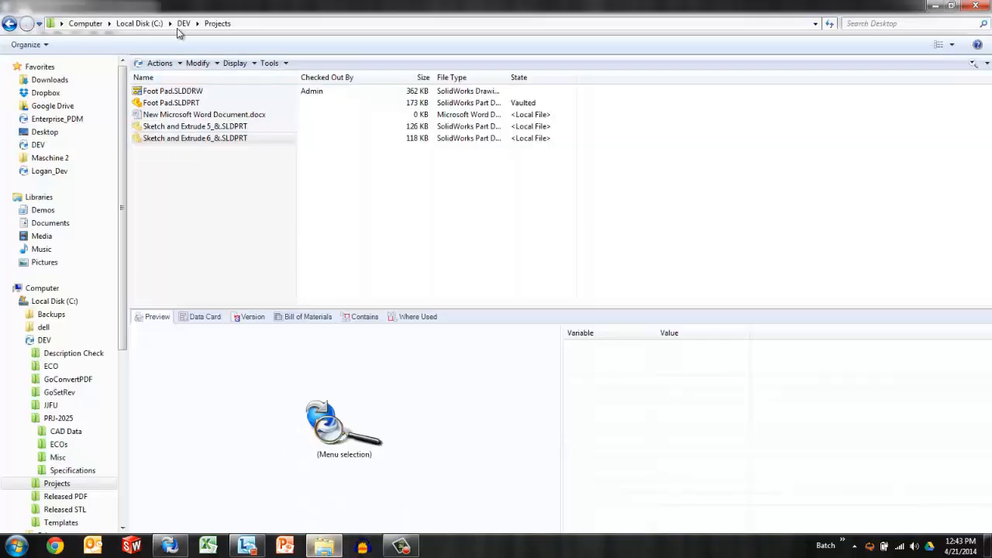
# Step: Refresh Projects via DEV; the read-only Sketch and Extrude_6 part is now gone
pyautogui.click(183, 23)
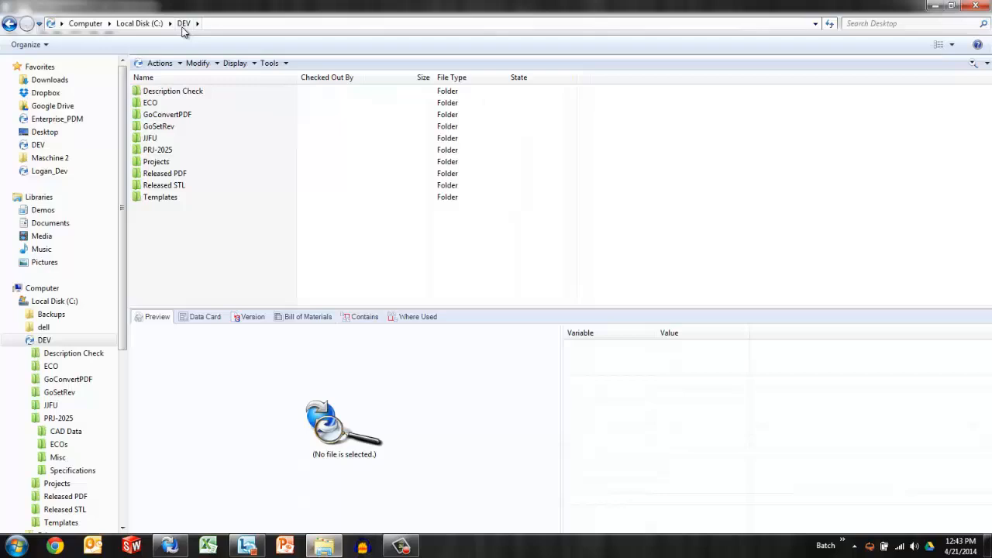
pyautogui.doubleClick(155, 162)
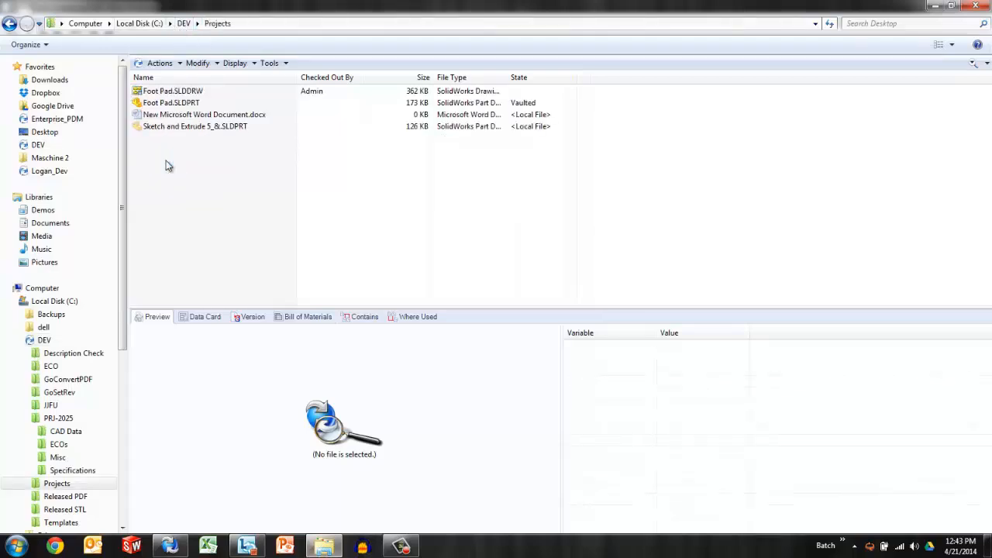
pyautogui.click(205, 115)
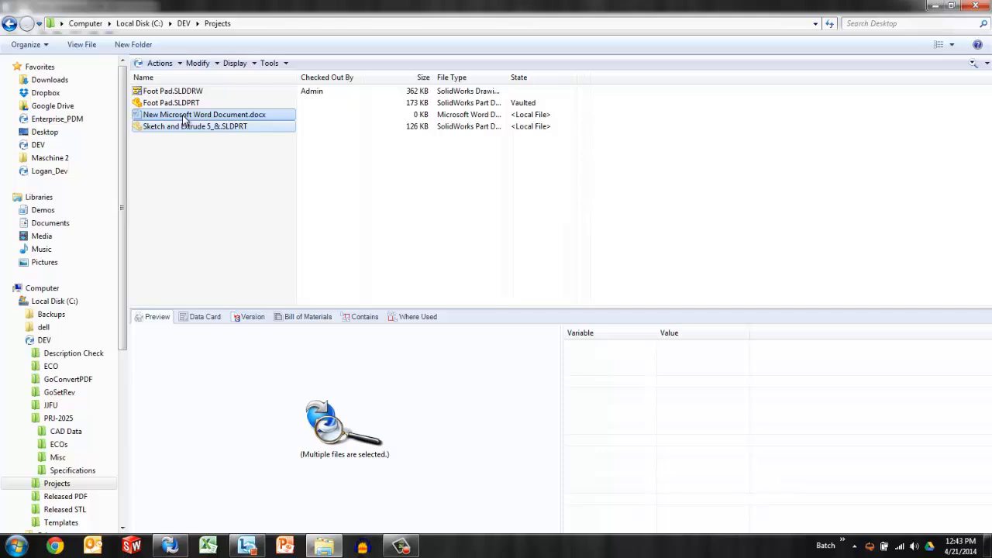
# Step: View the Word document's properties to confirm it is not read-only
pyautogui.rightClick(193, 127)
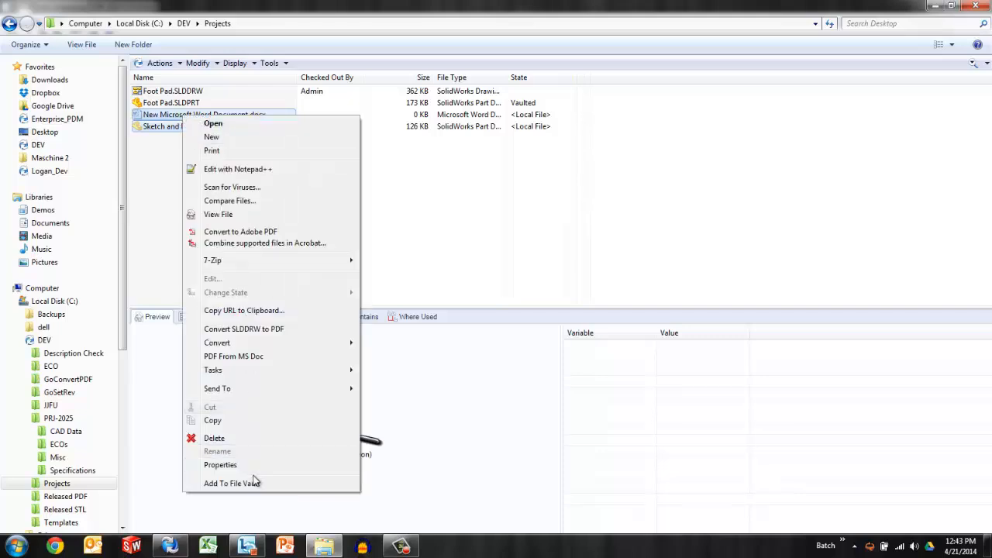
pyautogui.click(221, 465)
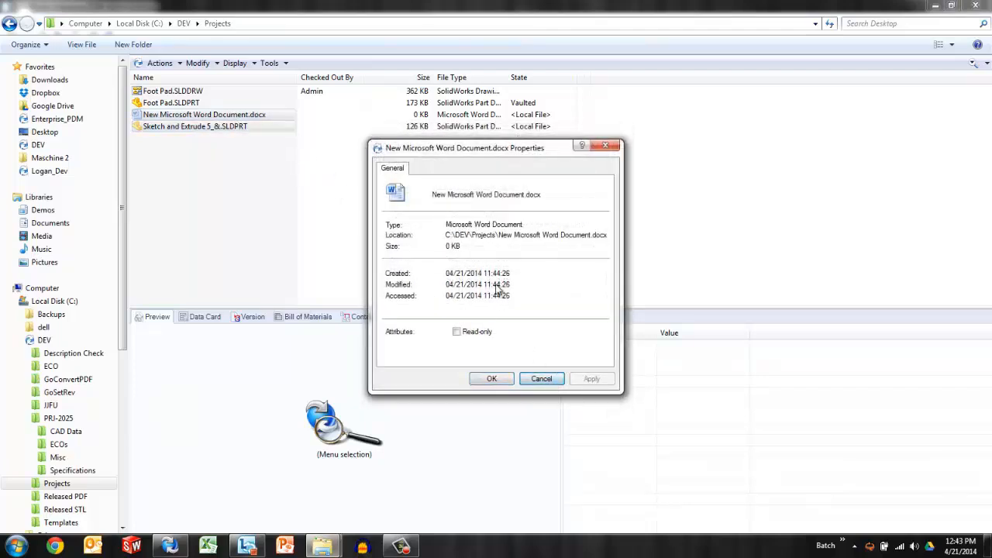
pyautogui.rightClick(203, 115)
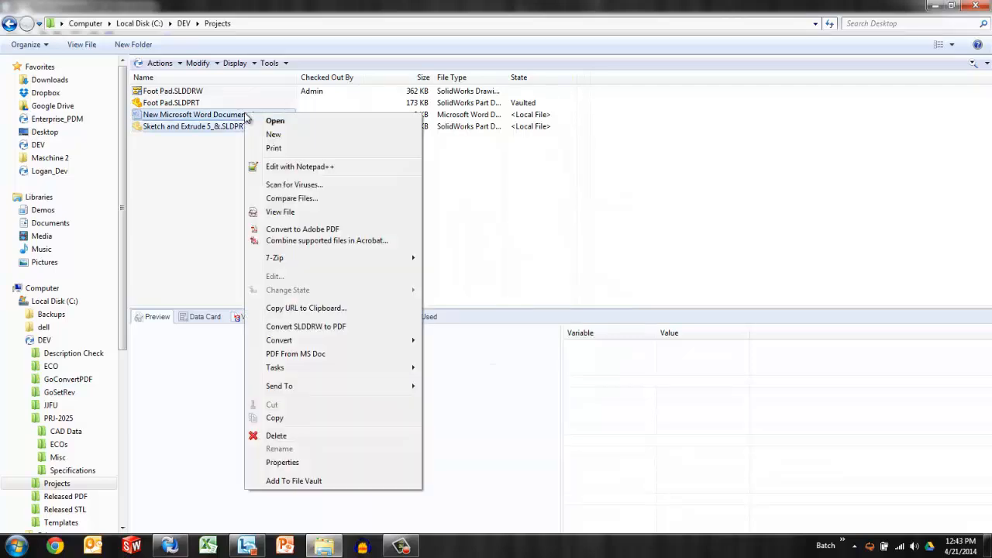
pyautogui.moveTo(294, 481)
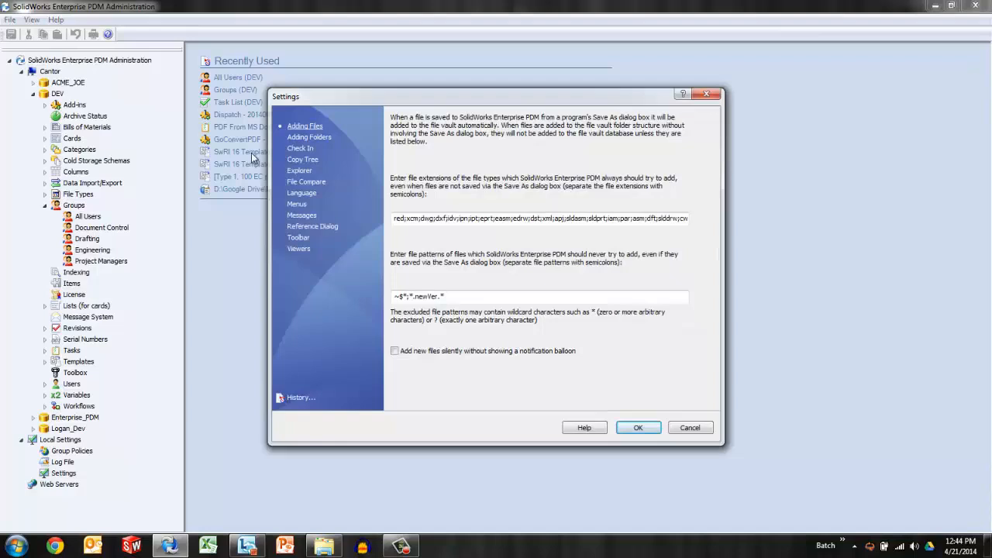
# Step: On the Explorer settings page, choose 'Show only files that are part of the file vault'
pyautogui.click(300, 171)
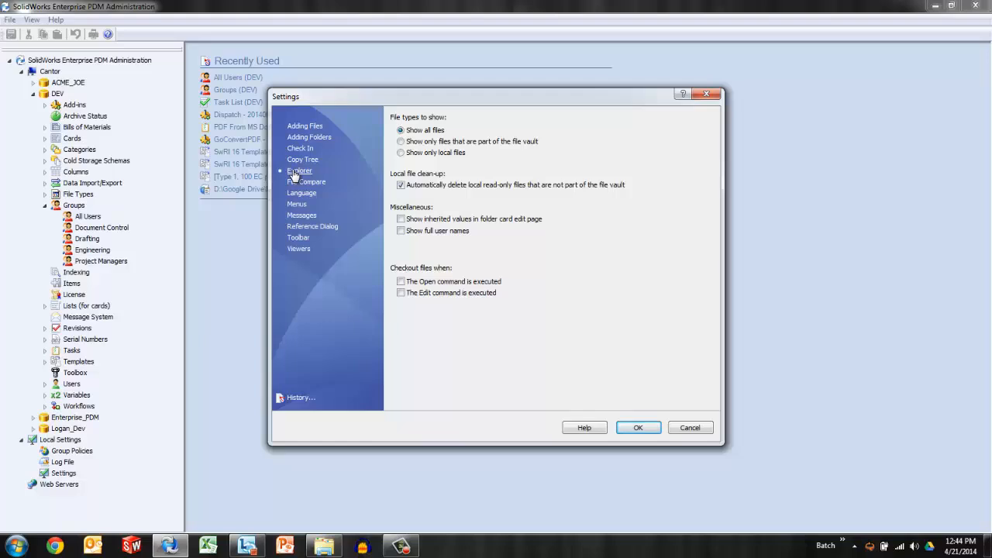
pyautogui.moveTo(372, 217)
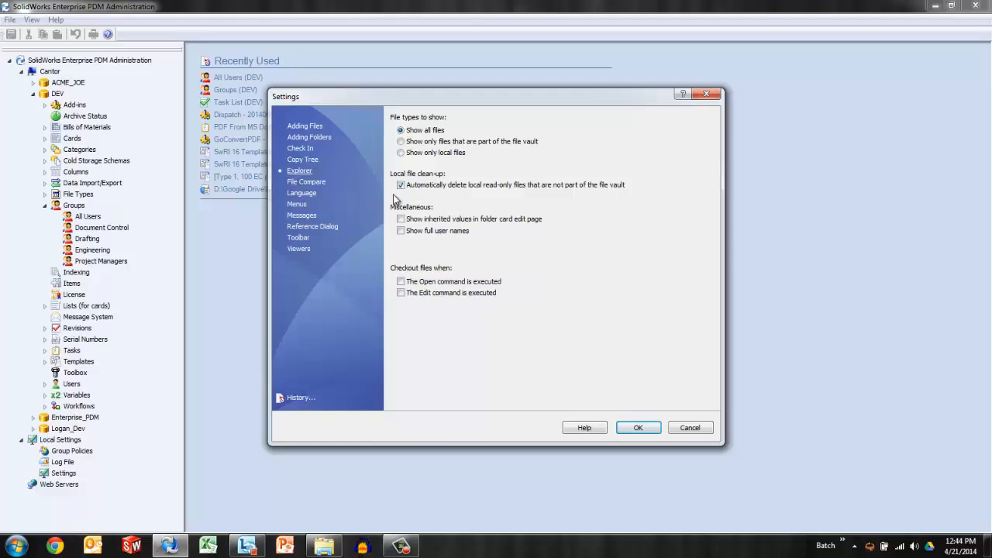
pyautogui.moveTo(437, 155)
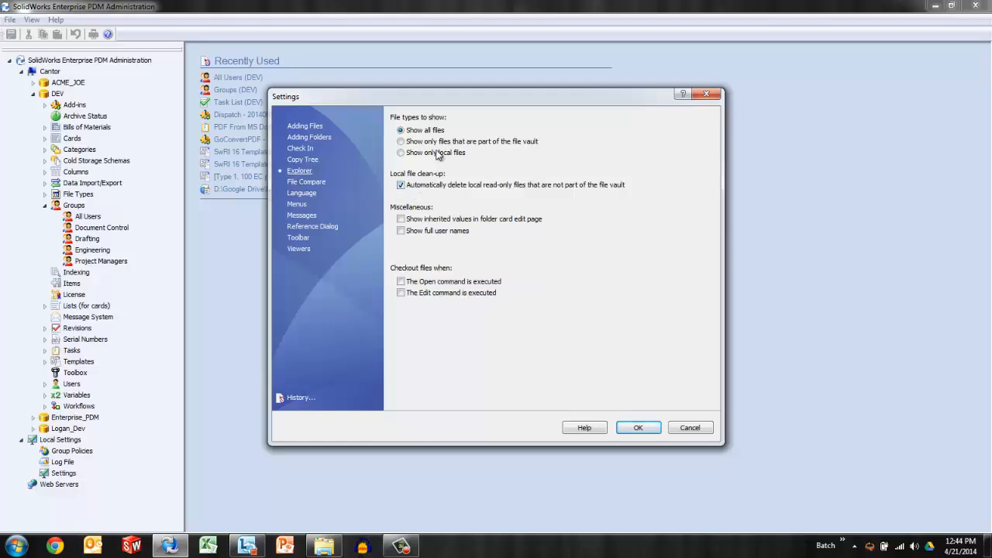
pyautogui.click(400, 141)
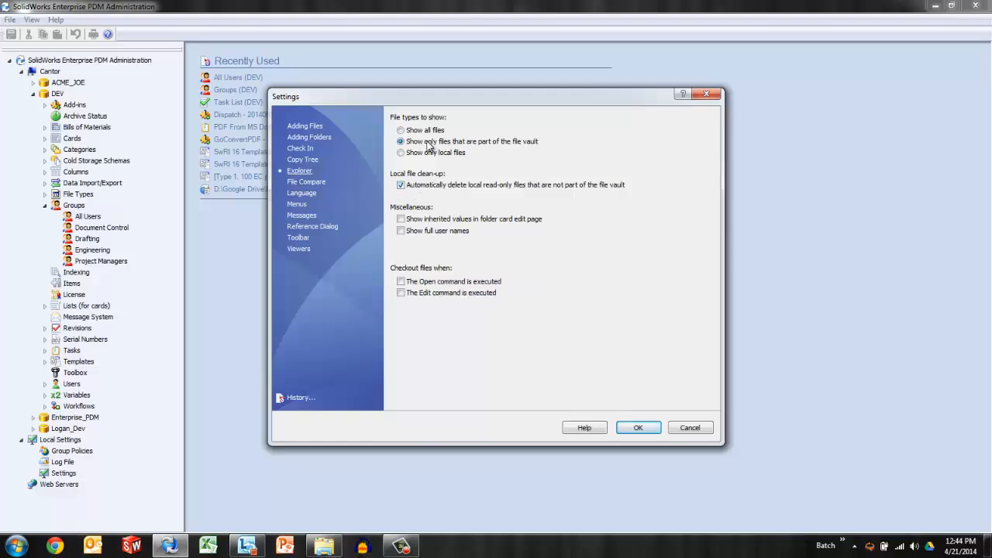